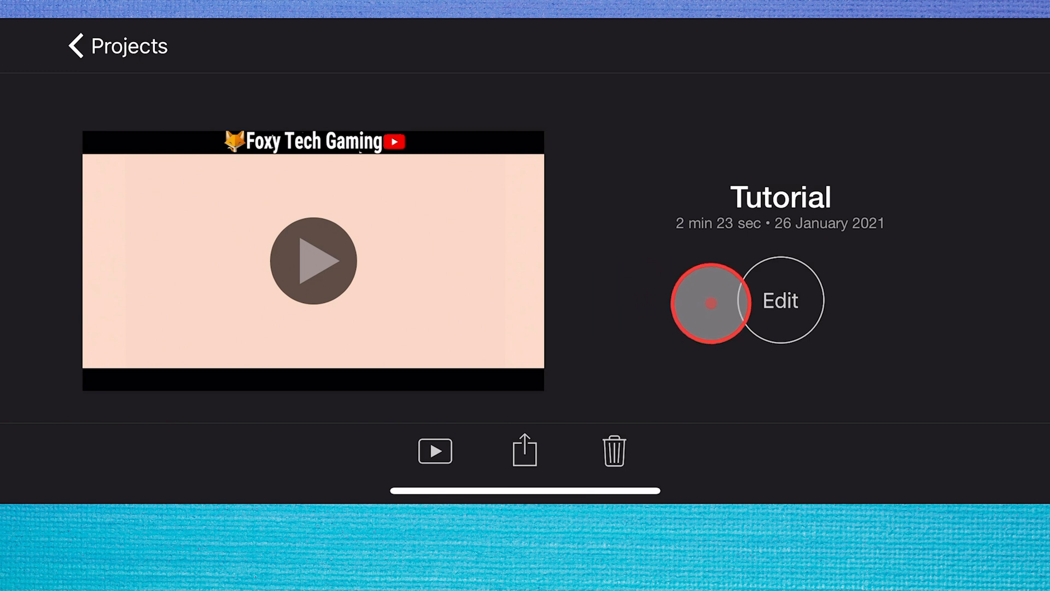
- Open the Tutorial project in the editor and play, scrub and pause its gameplay footage
click(782, 301)
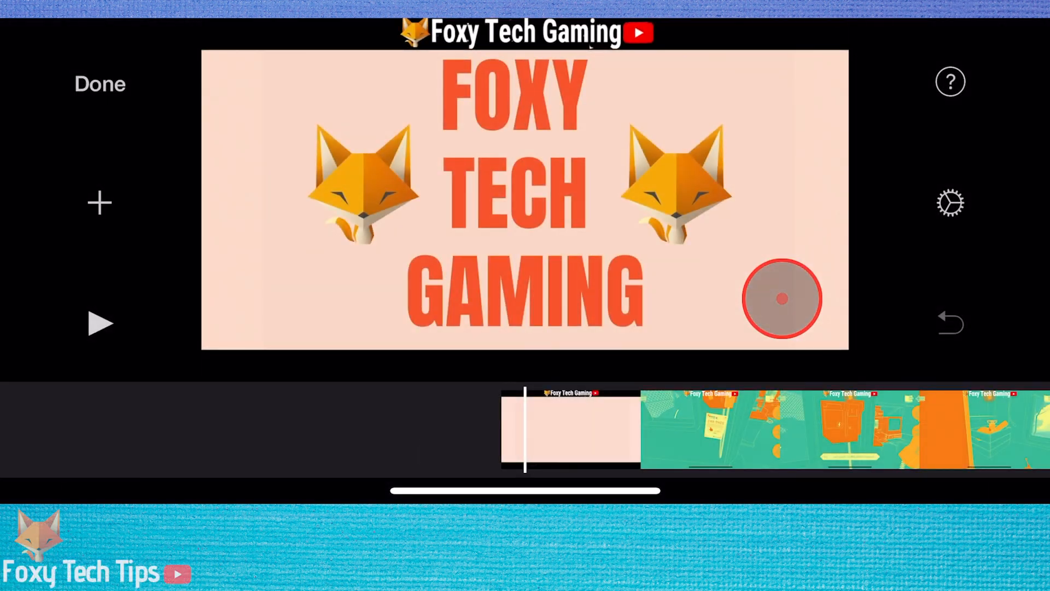
click(98, 324)
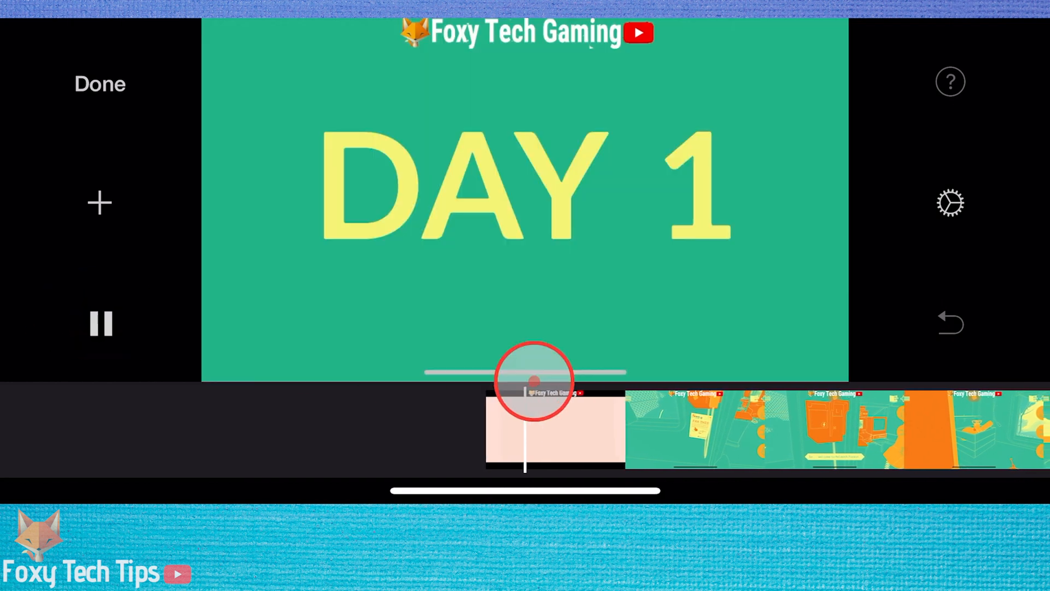
click(98, 324)
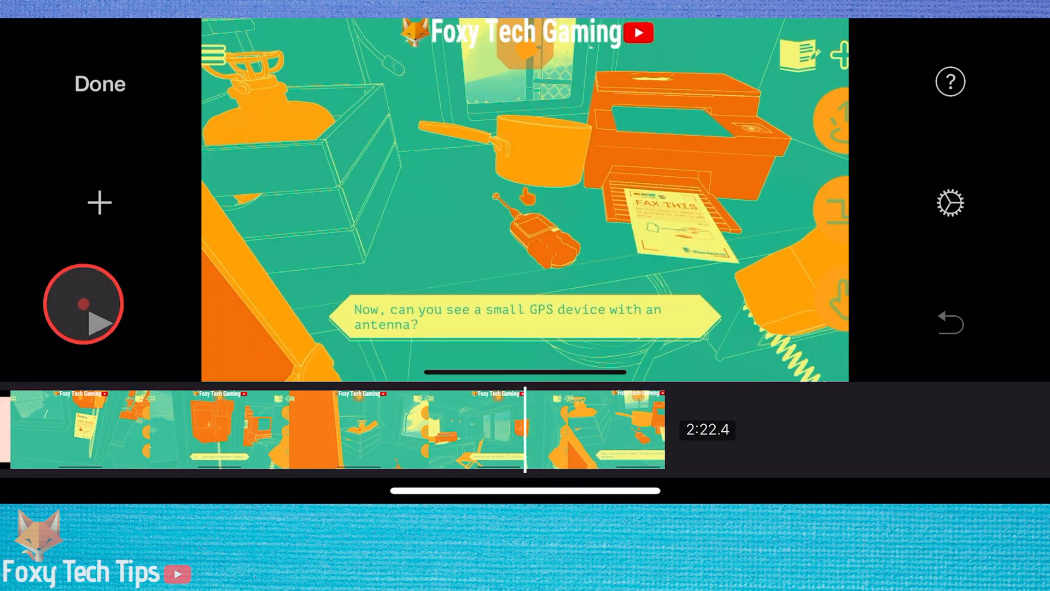
click(98, 306)
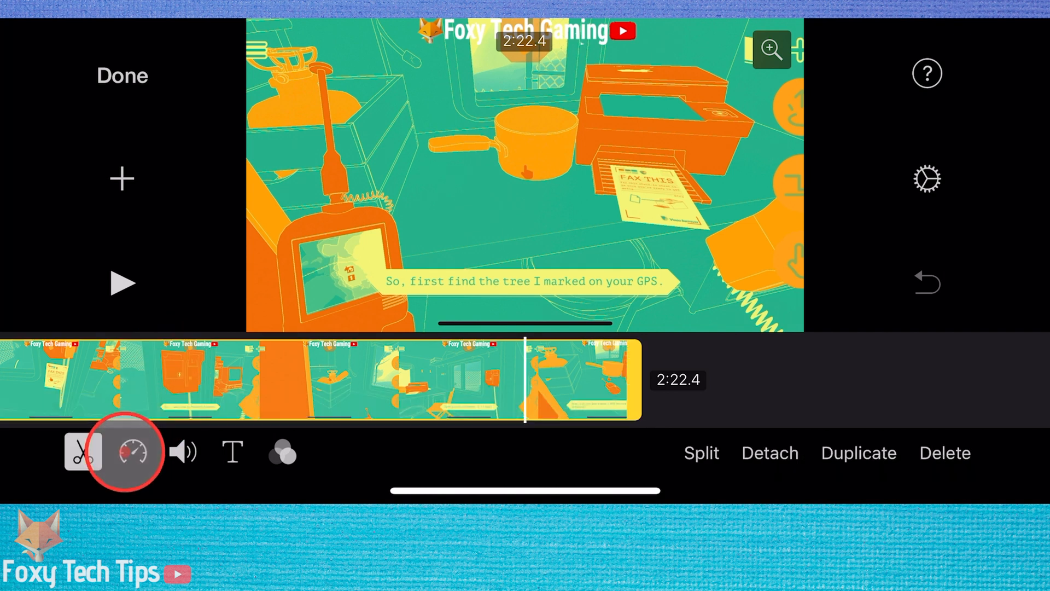
- Set the gameplay clip to 2x with the speed slider, shortening the project from 2:22.4 to 1:11.2
click(129, 453)
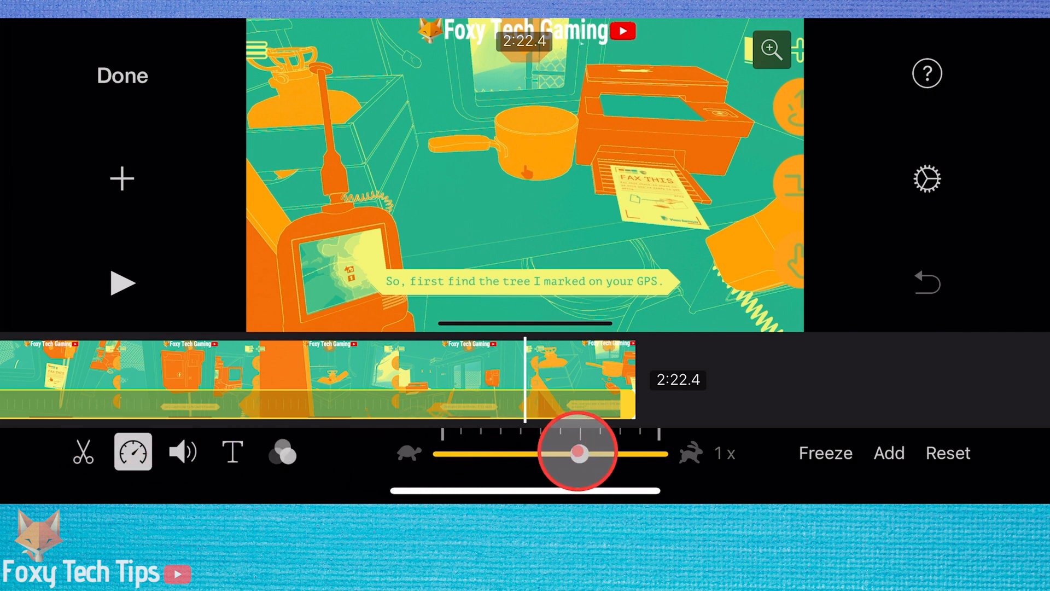
drag(580, 453, 482, 453)
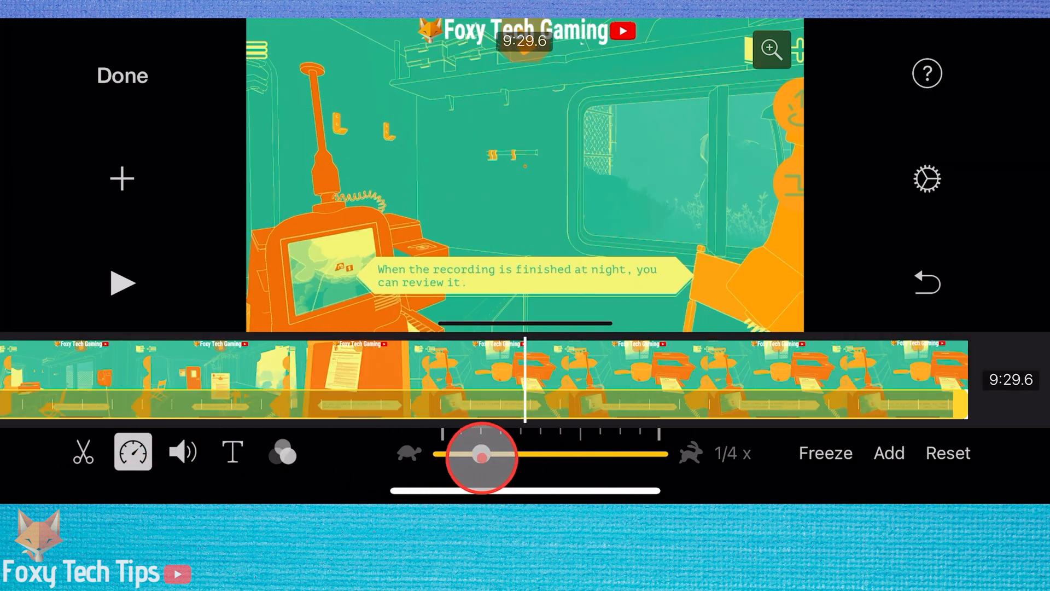
drag(482, 455, 413, 455)
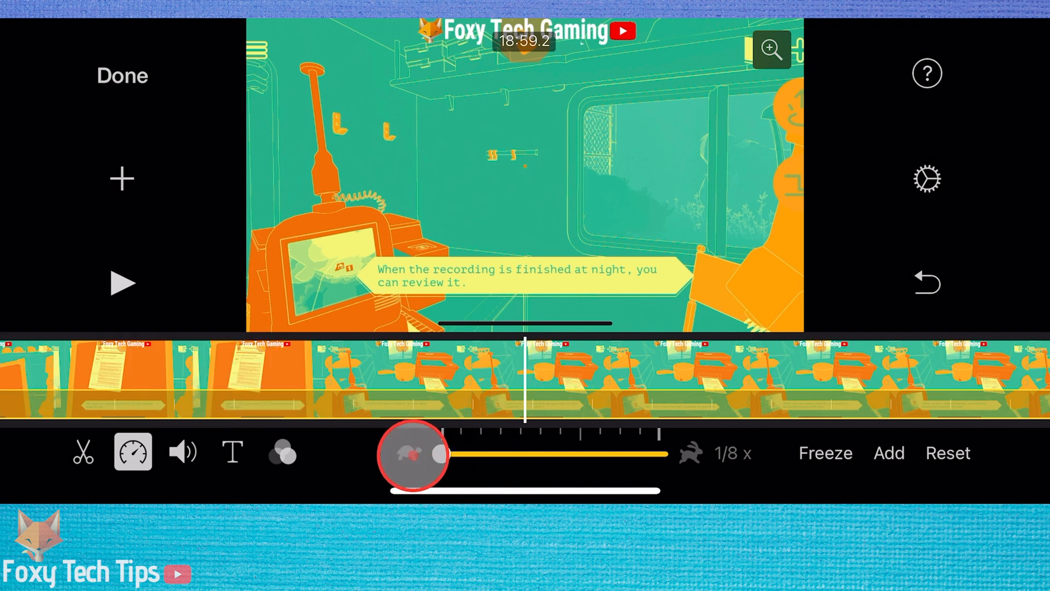
drag(412, 454, 449, 454)
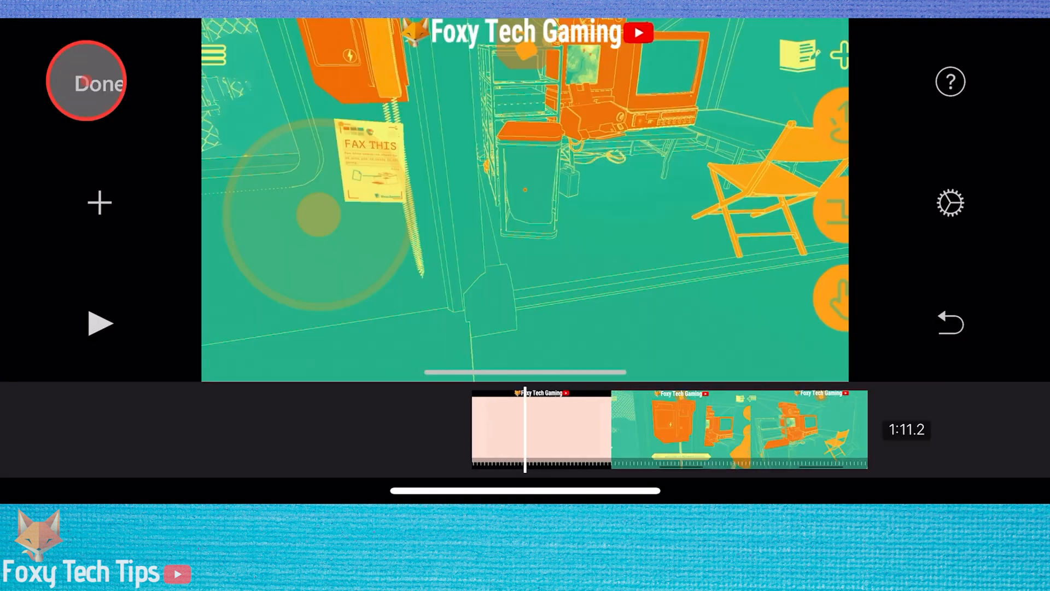
- Finish editing and save the Tutorial video to the Photo Library, confirming the export alert
click(92, 82)
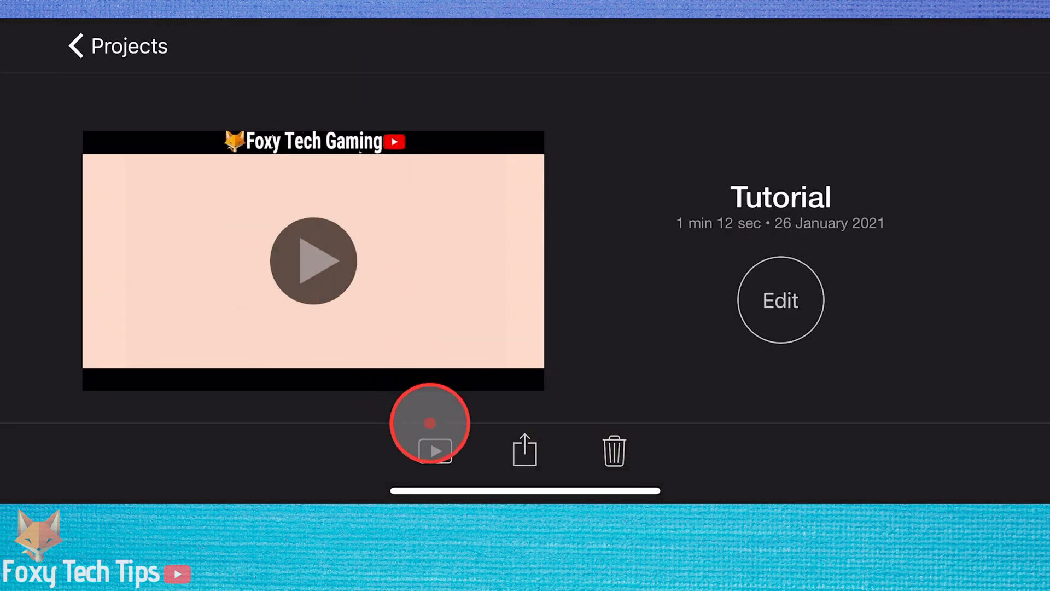
click(523, 451)
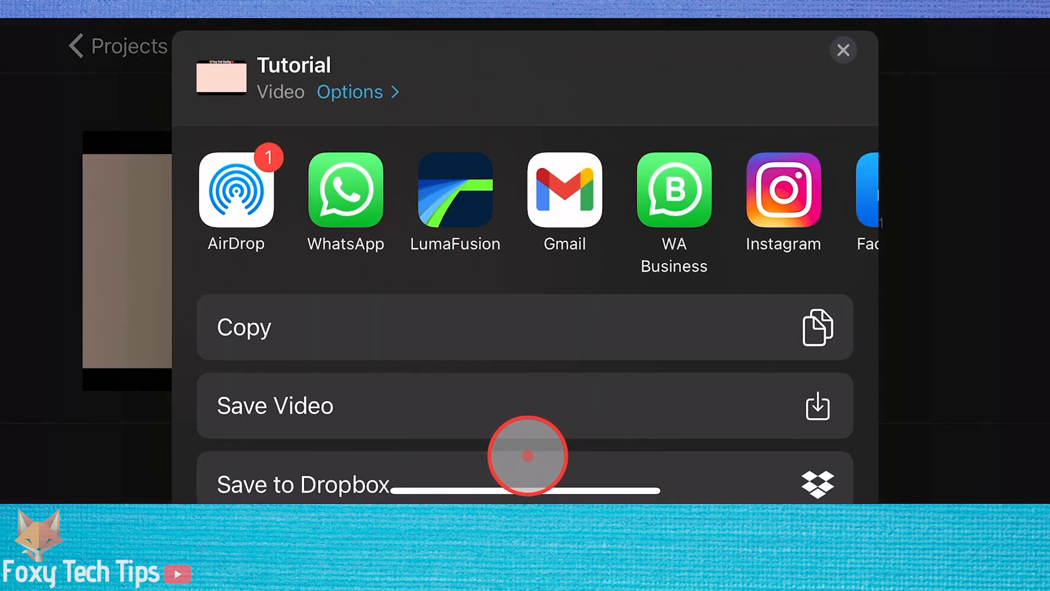
scroll(down, 3)
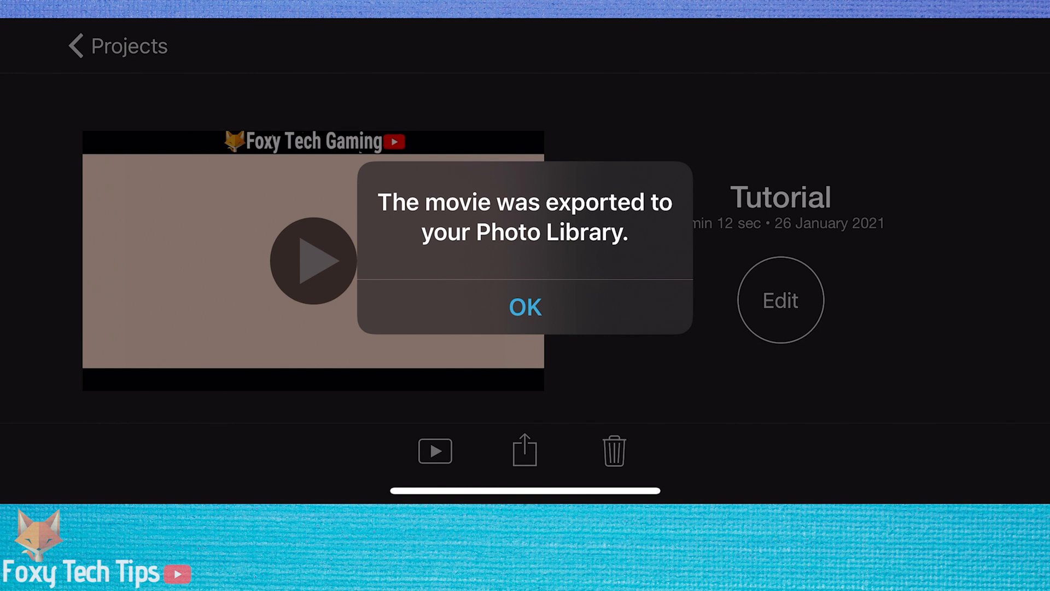
click(525, 307)
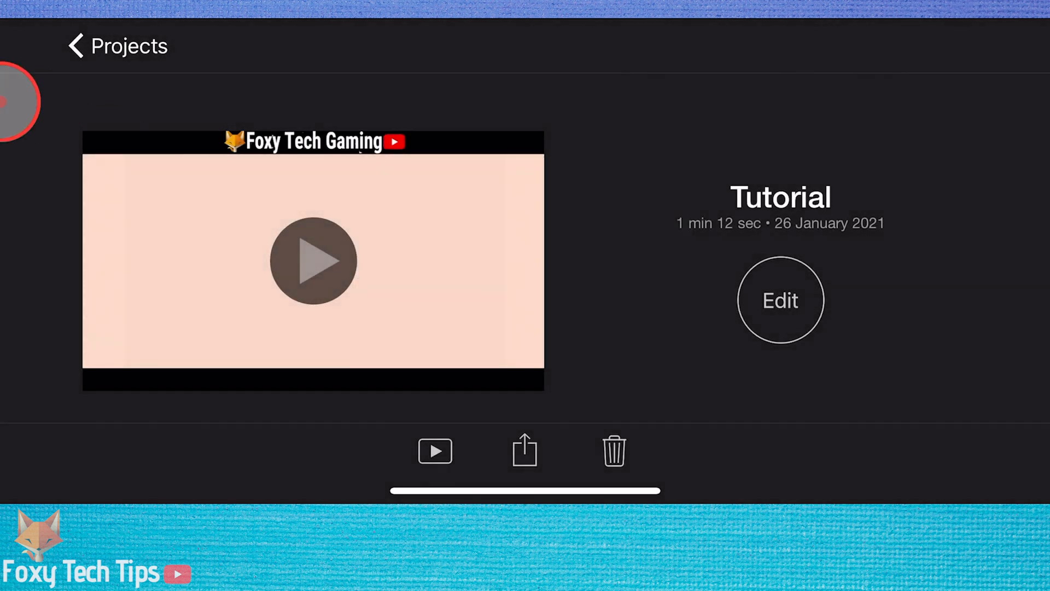
- Create a new Movie project from the exported 1:11 video in Moments
click(76, 46)
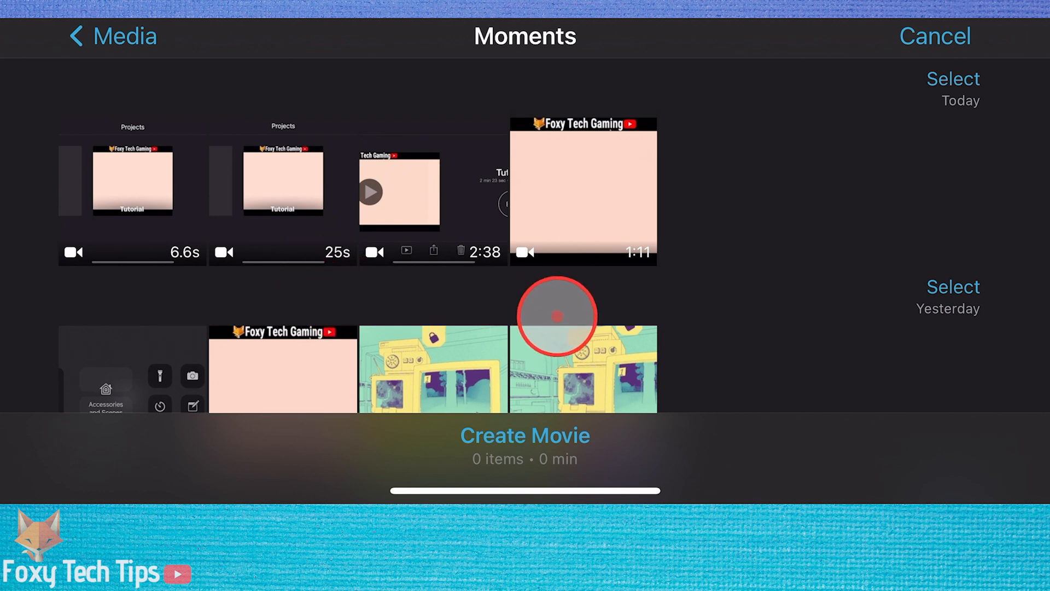
click(583, 191)
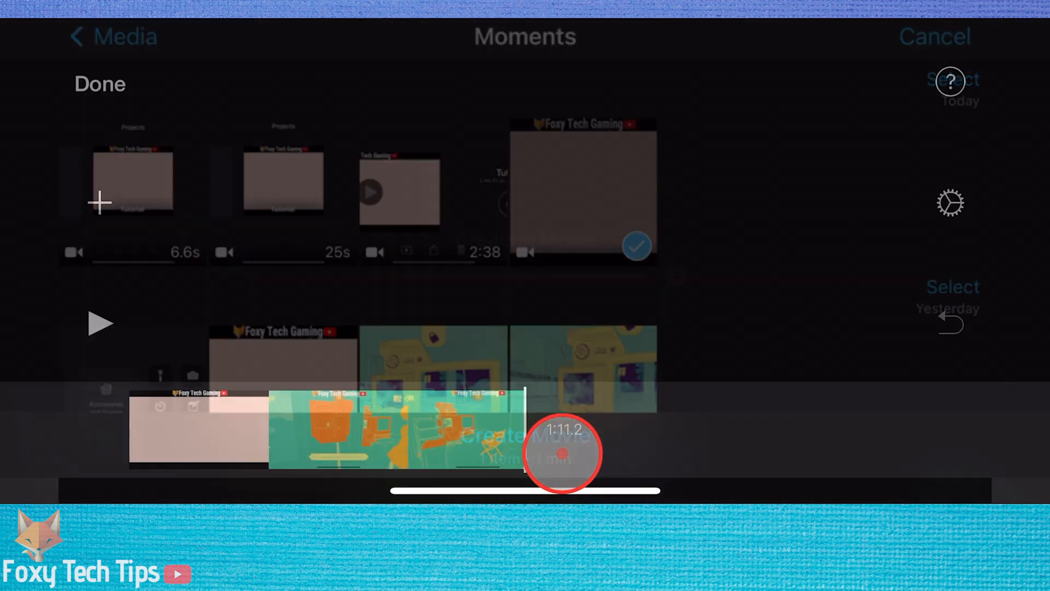
click(564, 452)
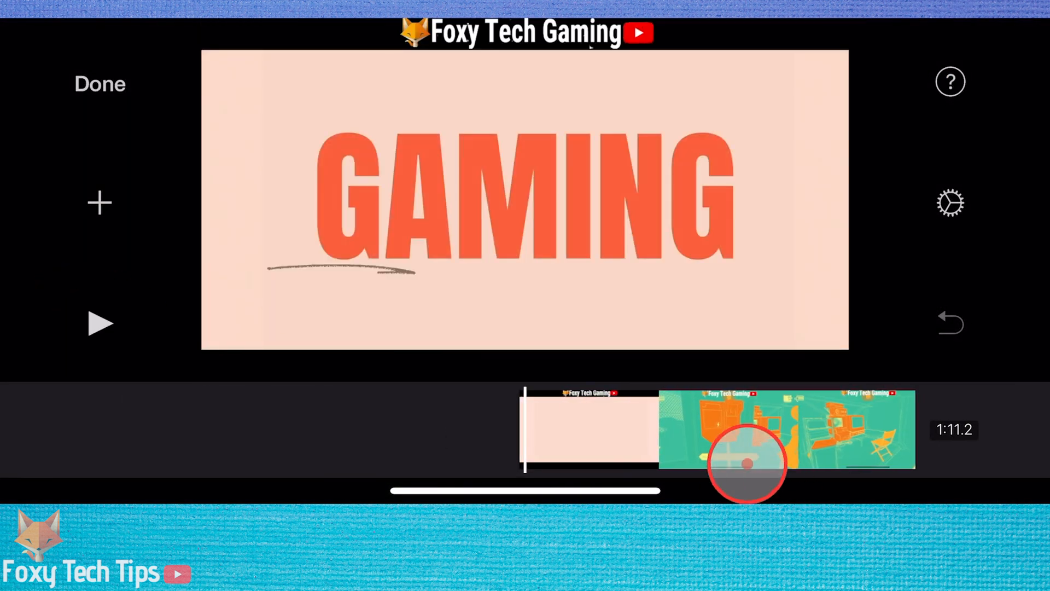
- Set the re-imported clip to 2x speed, cutting the new project from 1:11.2 to 35.6 s, and check it
click(747, 460)
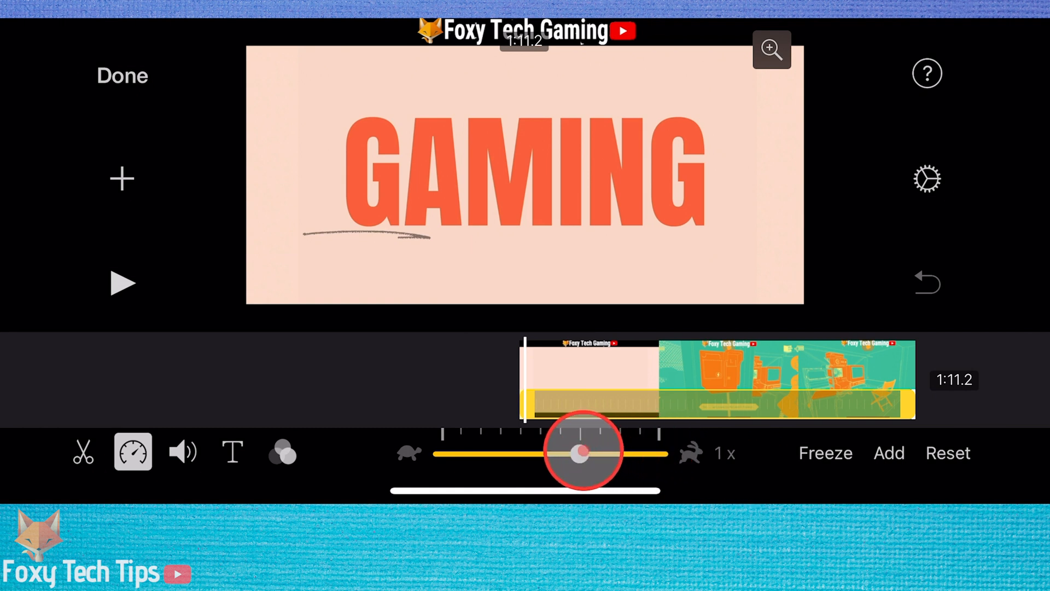
click(123, 283)
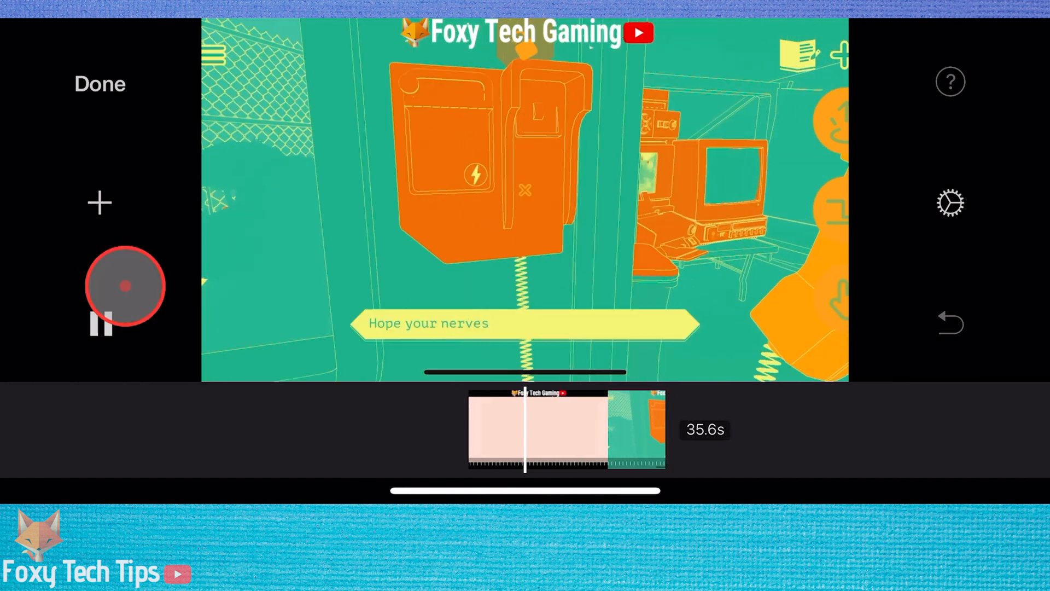
click(125, 285)
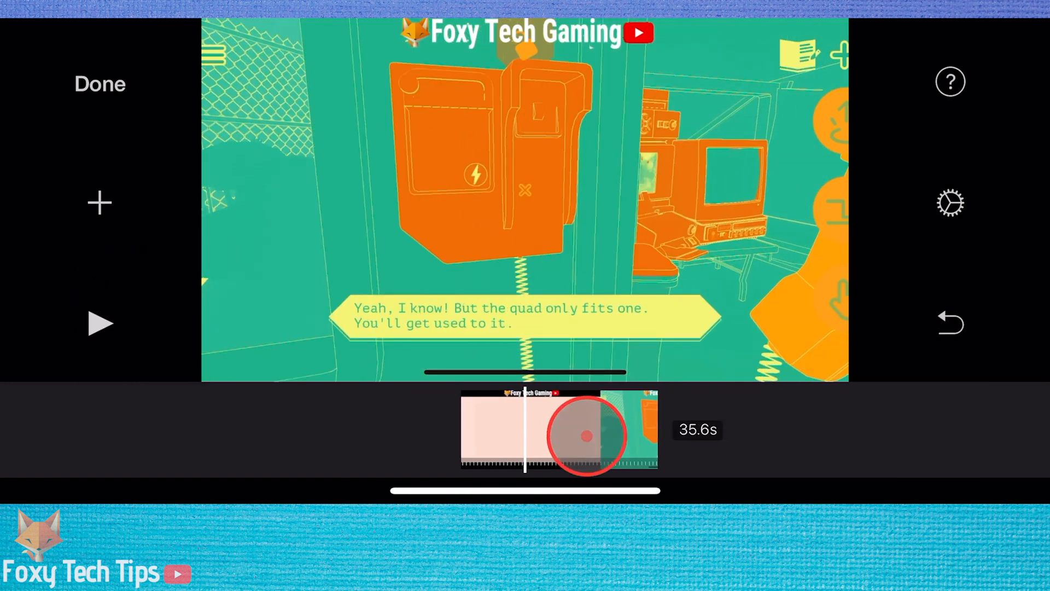
click(585, 435)
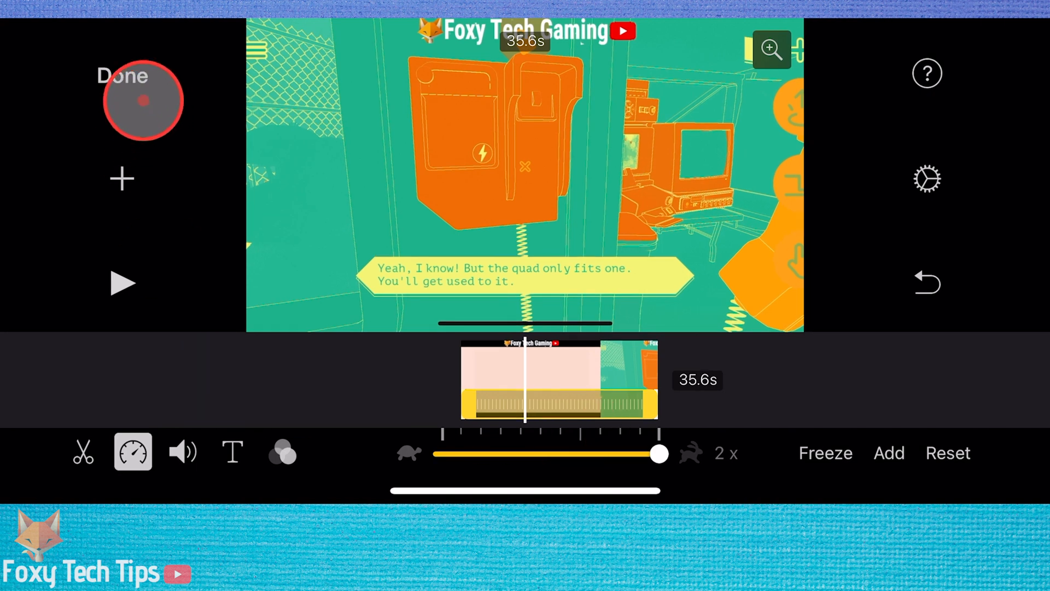